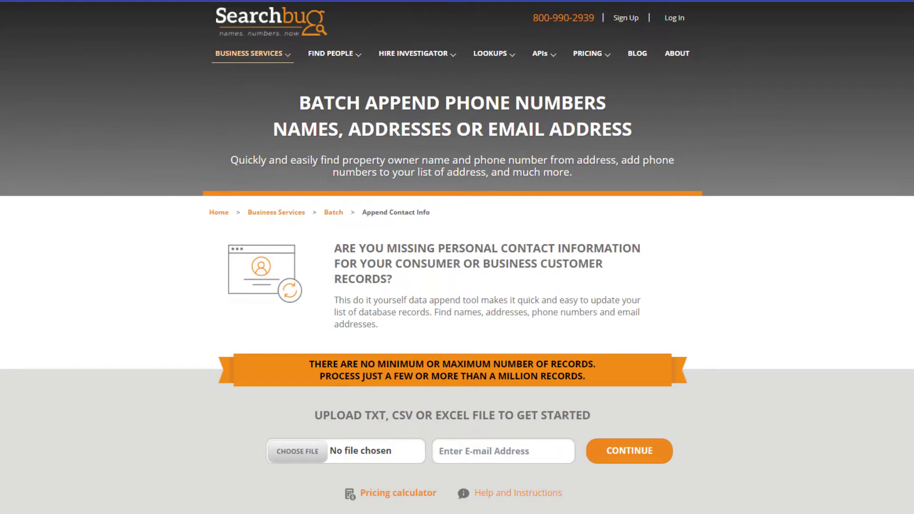
Expand the help answer 'How Should I Format the File I Upload?' under Help and Instructions
{"action": "left_click", "coordinate": [518, 493]}
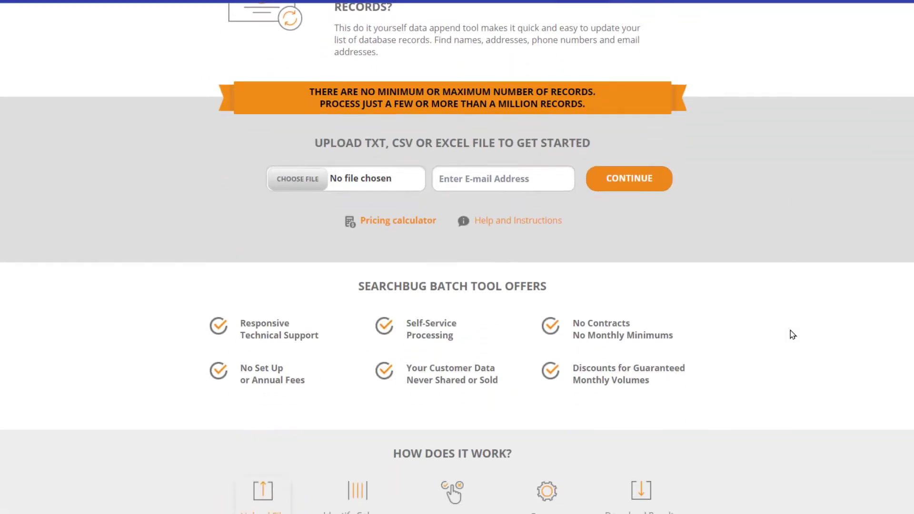
{"action": "scroll", "scroll_direction": "down", "scroll_amount": 3}
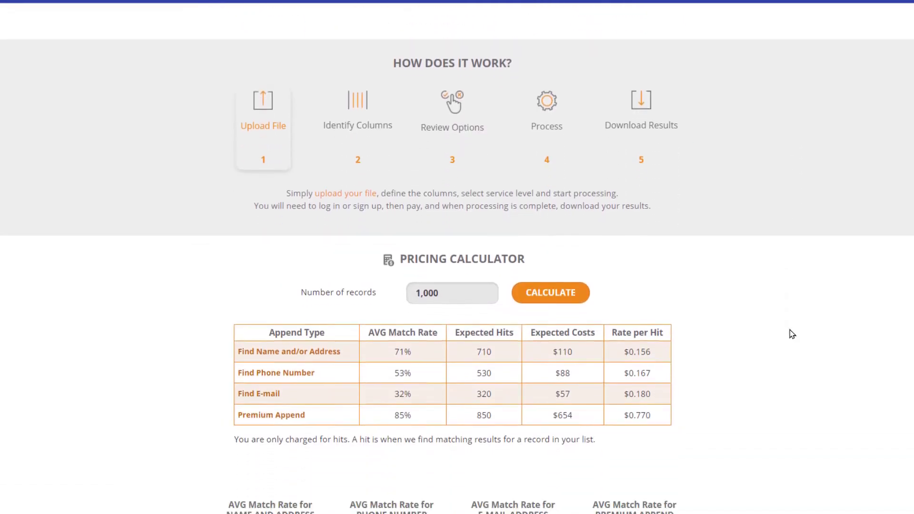
{"action": "scroll", "scroll_direction": "down", "scroll_amount": 3}
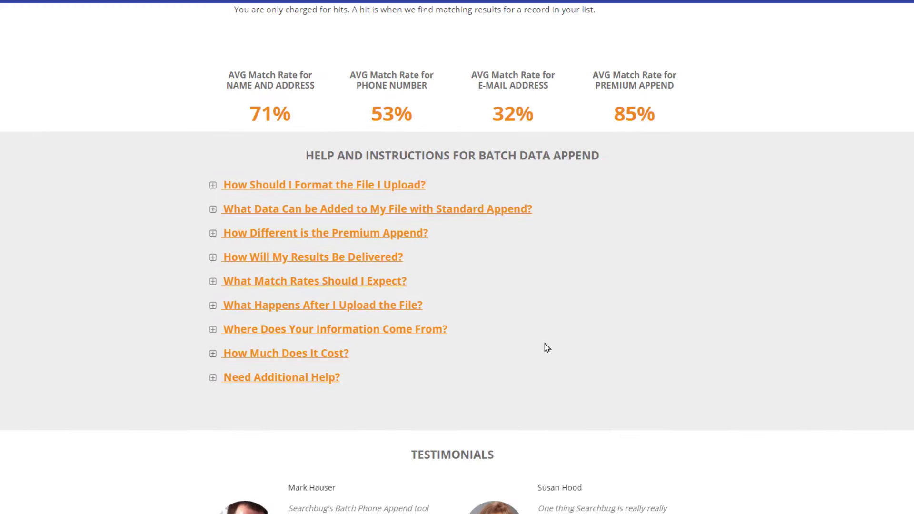
{"action": "mouse_move", "coordinate": [354, 188]}
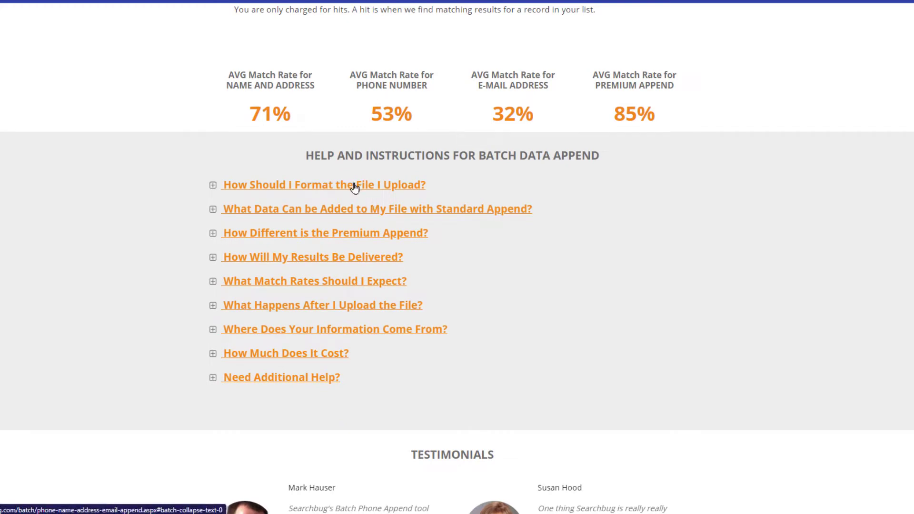
{"action": "left_click", "coordinate": [323, 185]}
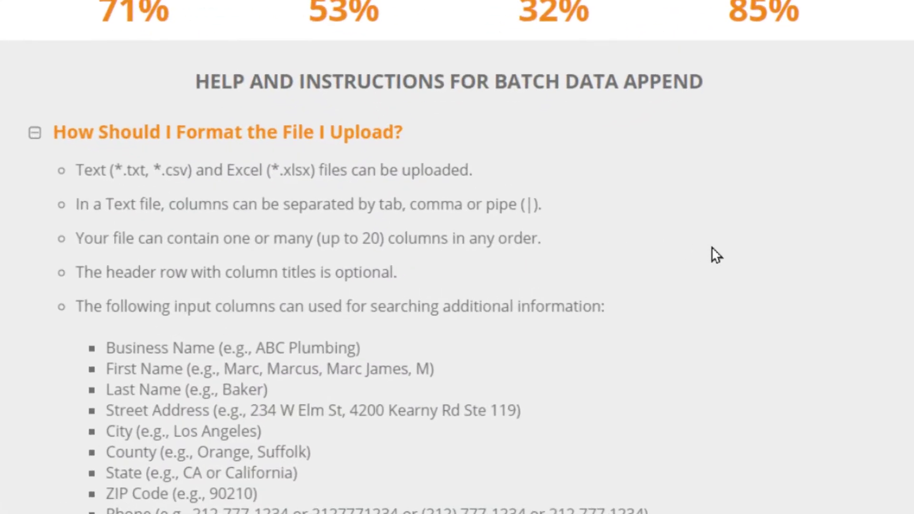
{"action": "left_click", "coordinate": [625, 68]}
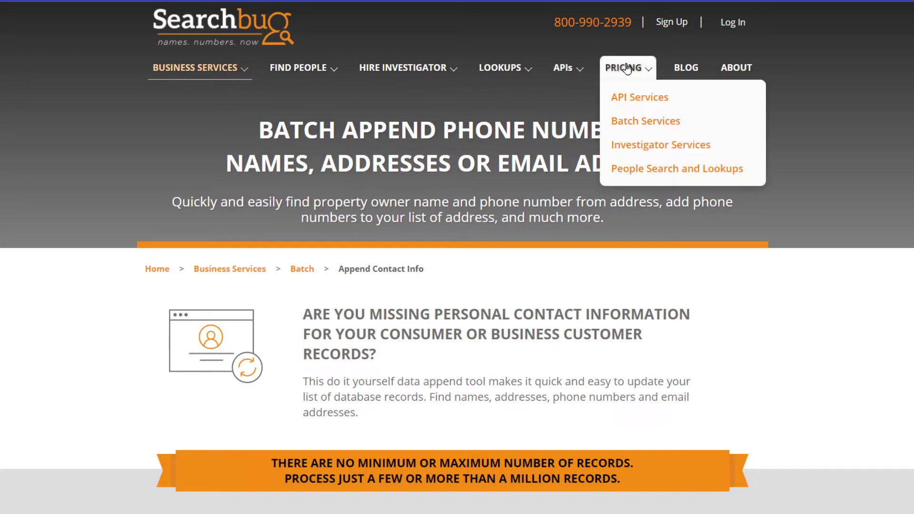
{"action": "left_click", "coordinate": [644, 121]}
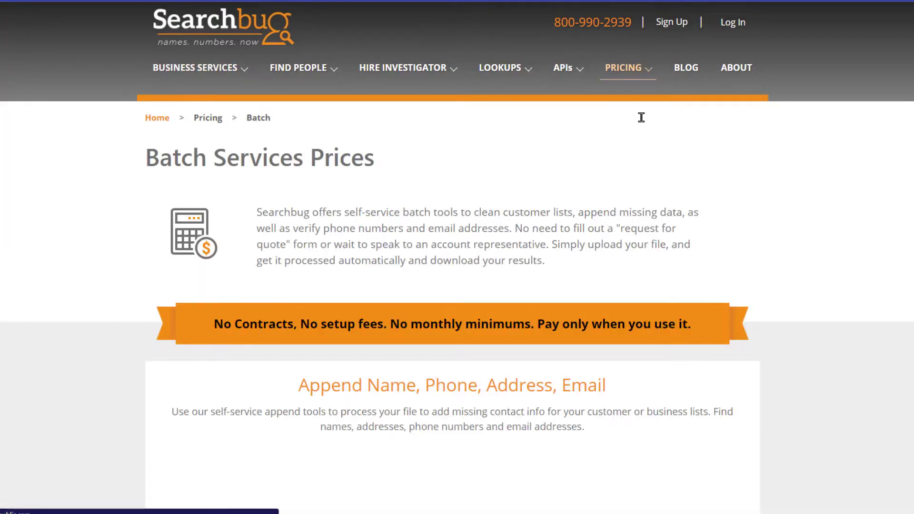
{"action": "scroll", "scroll_direction": "down", "scroll_amount": 3}
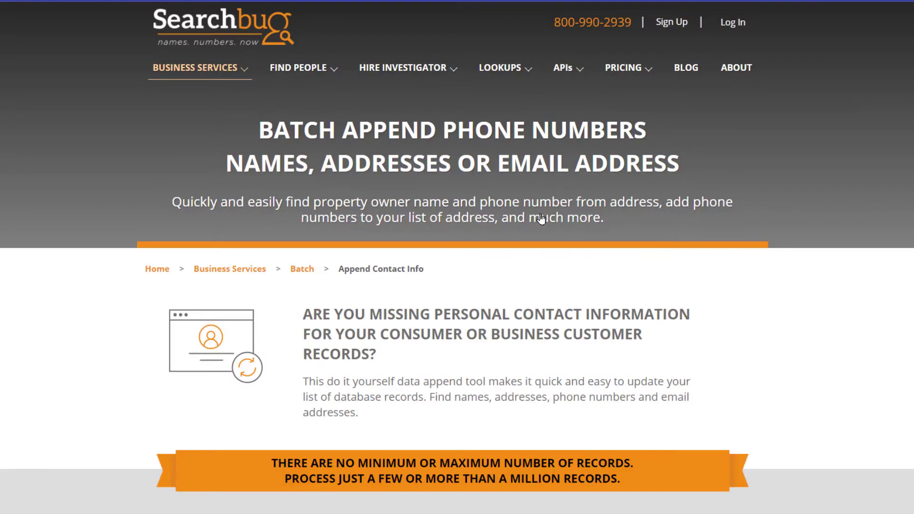
{"action": "scroll", "scroll_direction": "down", "scroll_amount": 3}
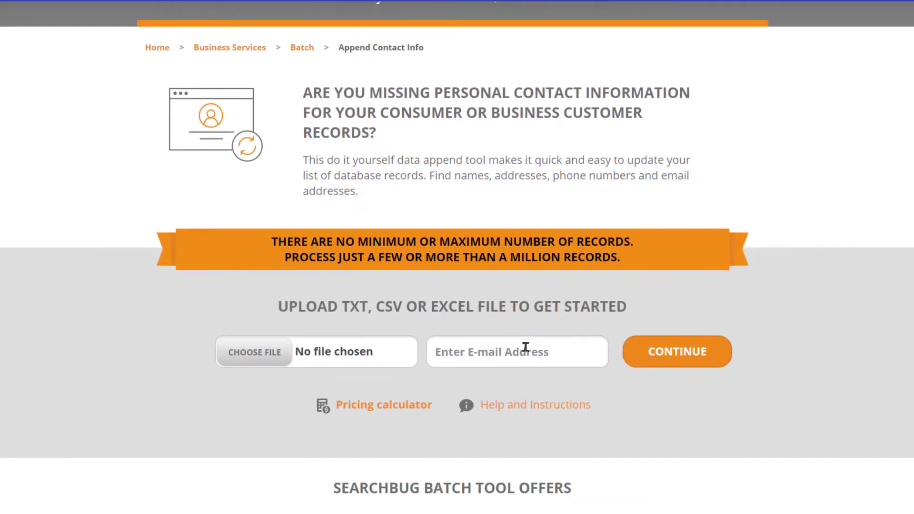
{"action": "scroll", "scroll_direction": "up", "scroll_amount": 3}
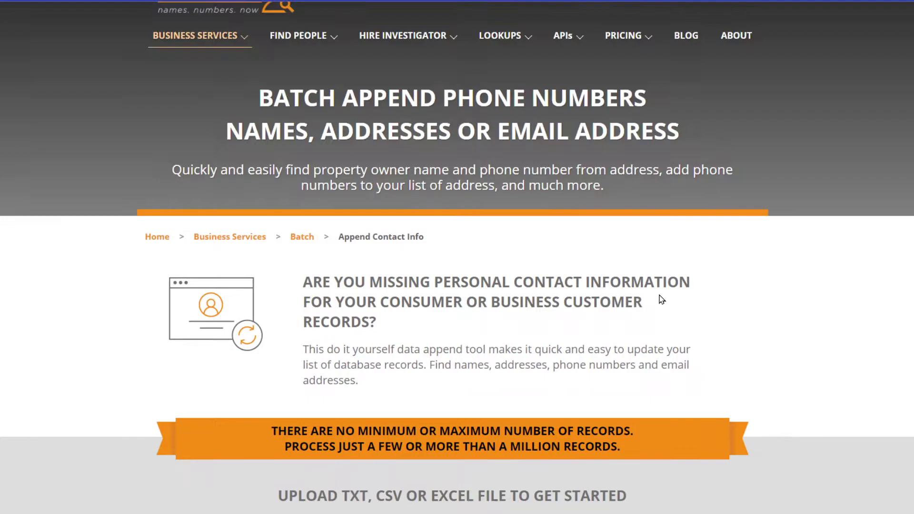
Log in to the account and choose phone_numbers_searches_test.xlsx as the upload file
{"action": "left_click", "coordinate": [728, 22]}
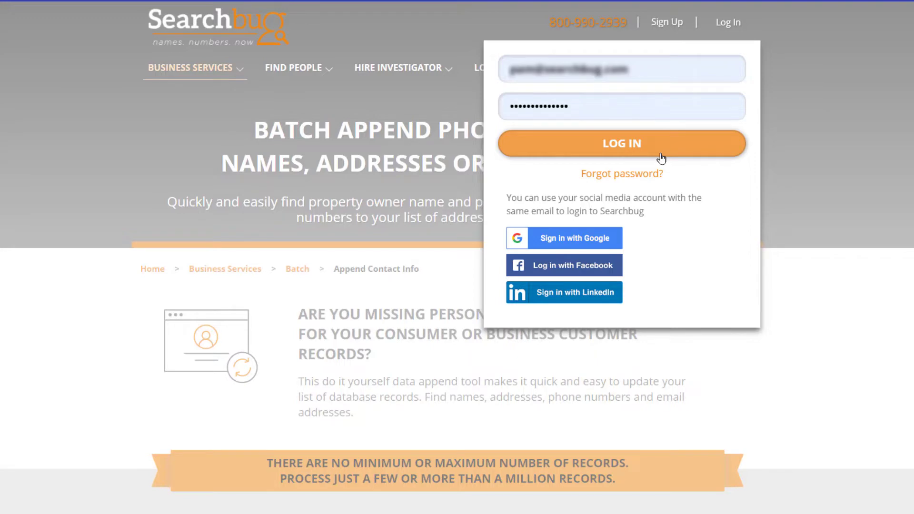
{"action": "left_click", "coordinate": [621, 144]}
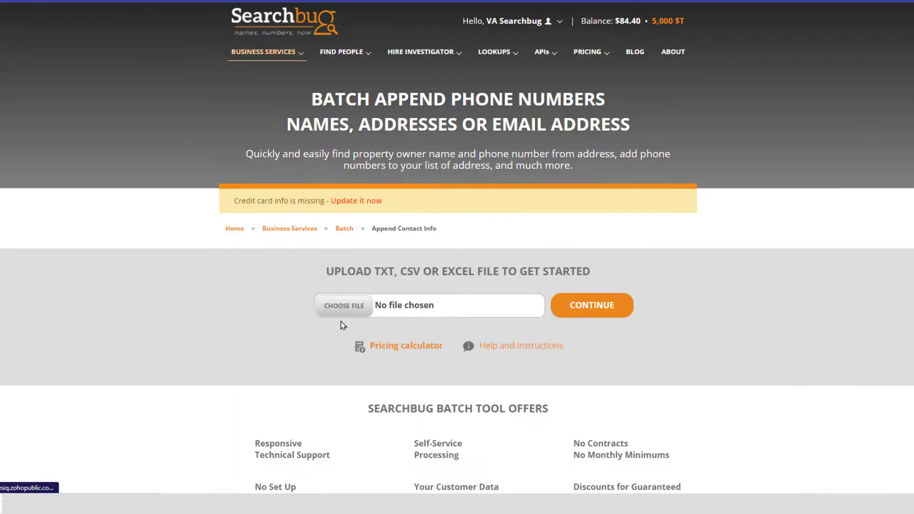
{"action": "left_click", "coordinate": [344, 305]}
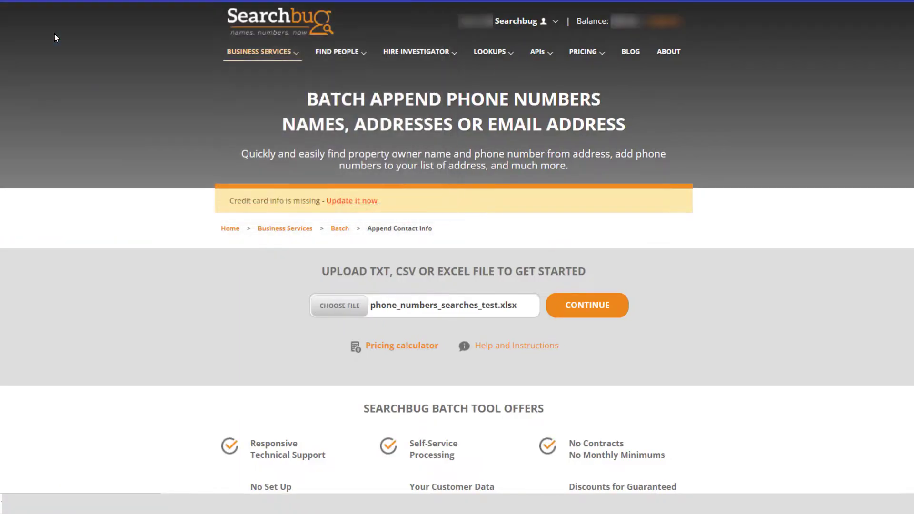
Upload the file and confirm its columns as Address, City, State and ZIP Code
{"action": "left_click", "coordinate": [587, 304]}
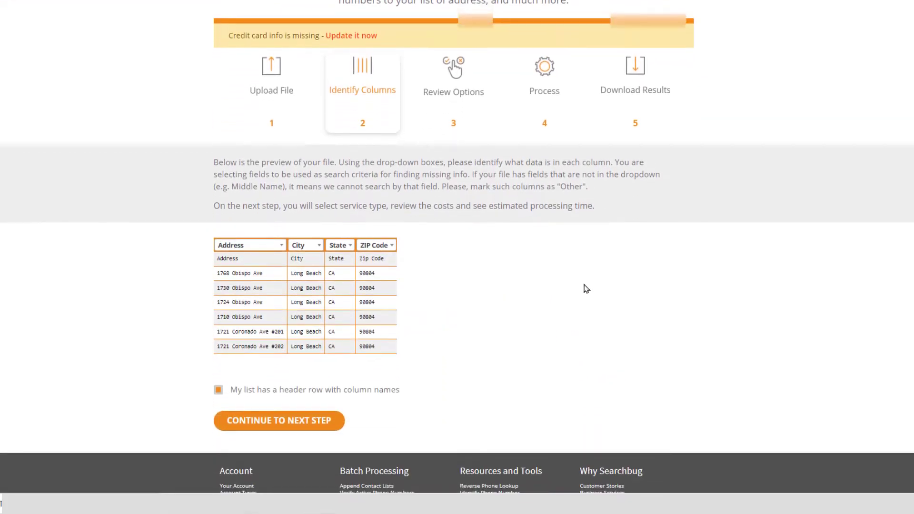
{"action": "left_click", "coordinate": [304, 245]}
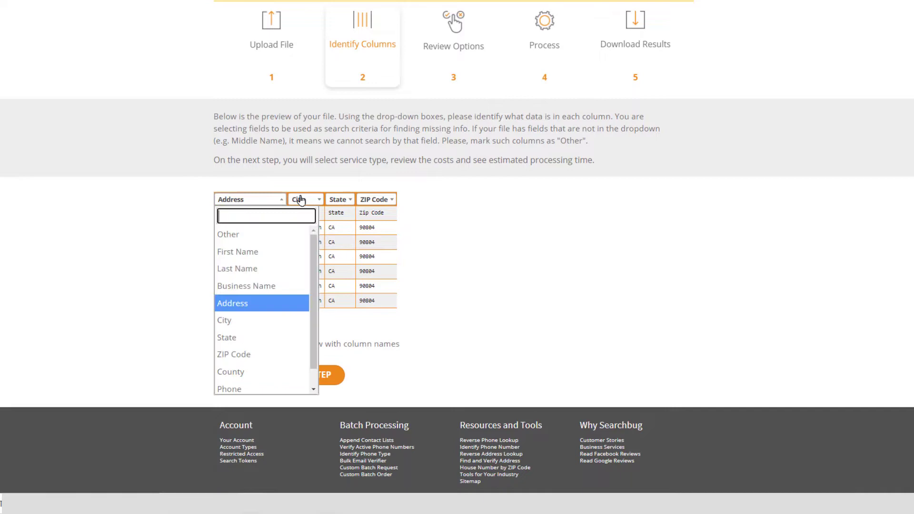
{"action": "left_click", "coordinate": [376, 199]}
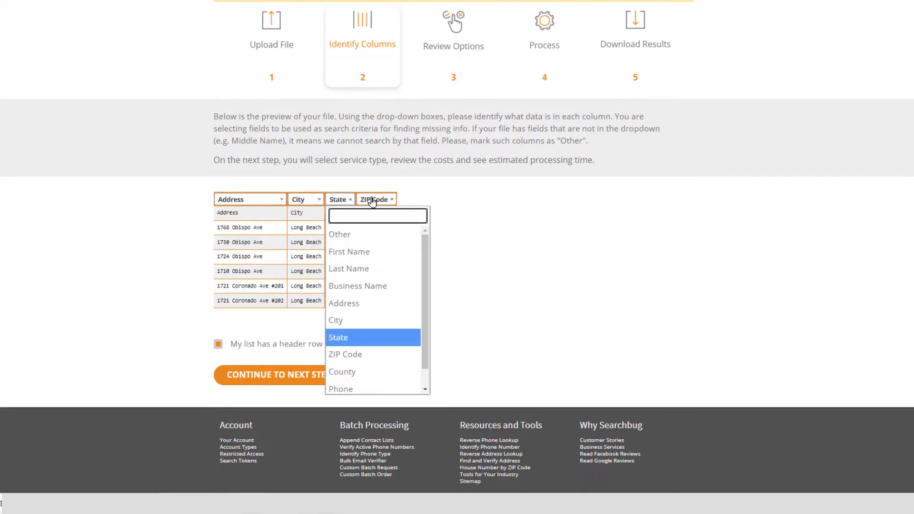
{"action": "left_click", "coordinate": [345, 354]}
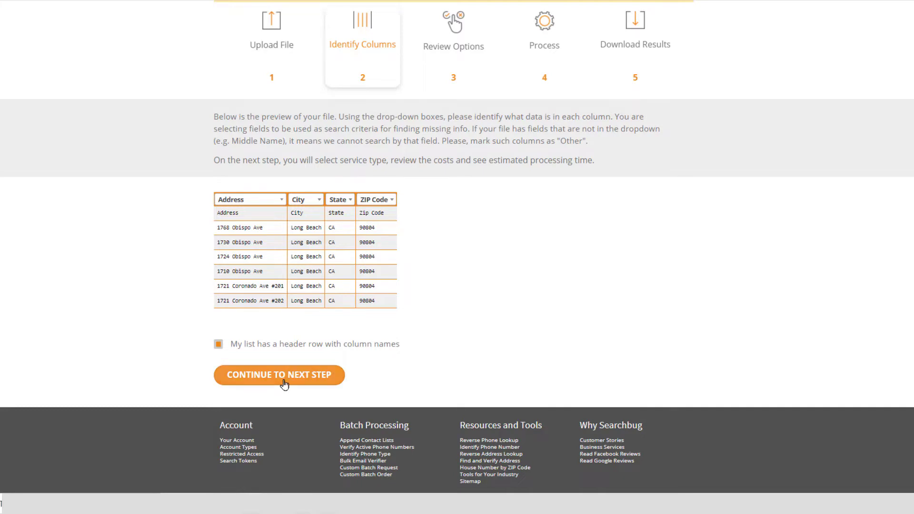
Choose Standard Append 'Find Name and Phone Number from Street Address' for the 39 records and start processing
{"action": "left_click", "coordinate": [279, 375]}
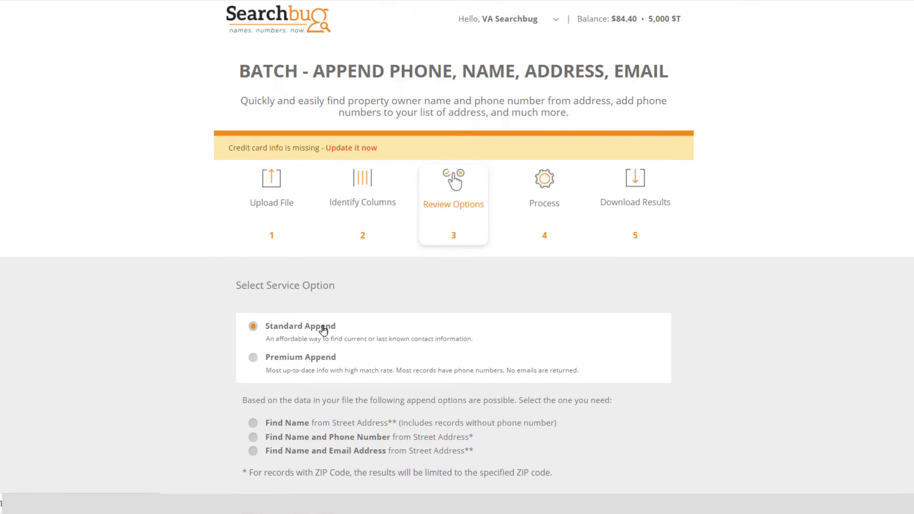
{"action": "scroll", "scroll_direction": "down", "scroll_amount": 3}
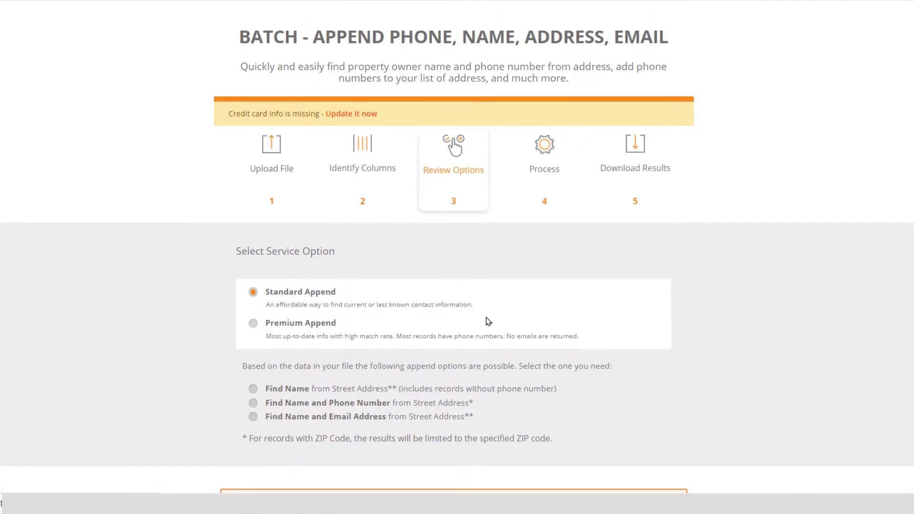
{"action": "scroll", "scroll_direction": "down", "scroll_amount": 3}
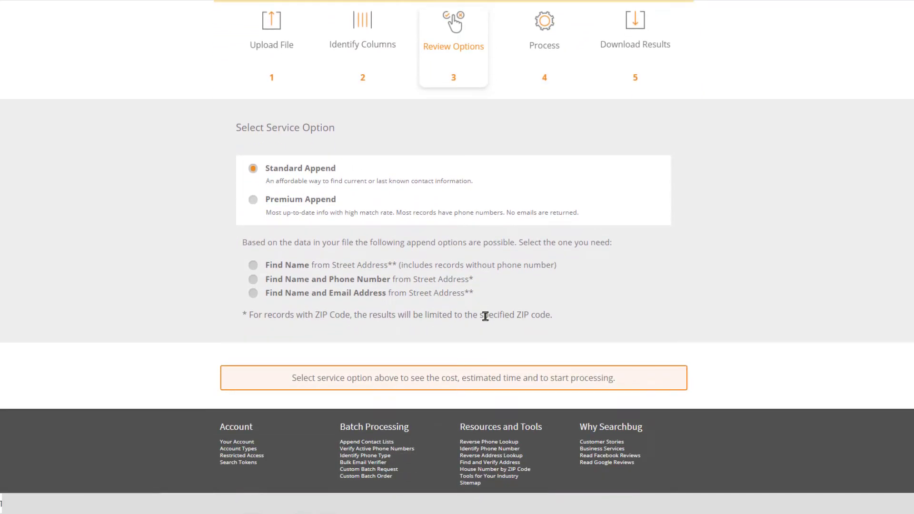
{"action": "mouse_move", "coordinate": [379, 278]}
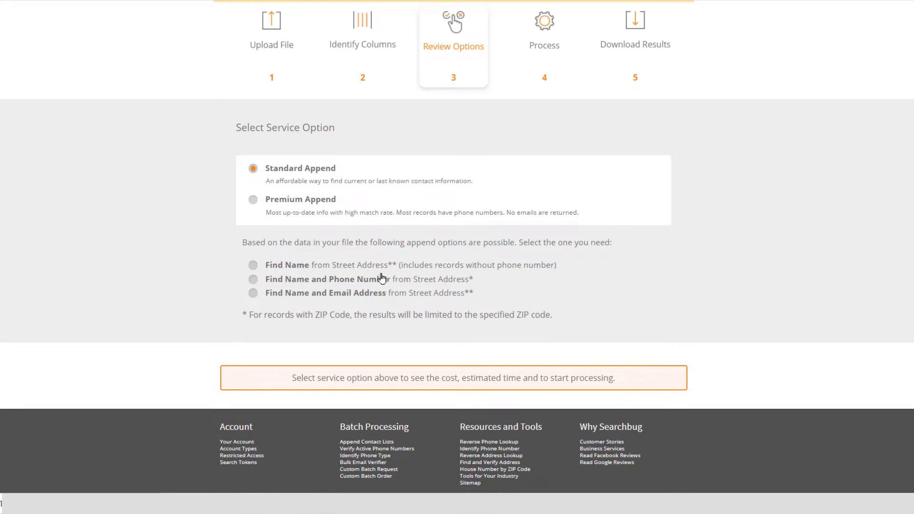
{"action": "left_click", "coordinate": [253, 279]}
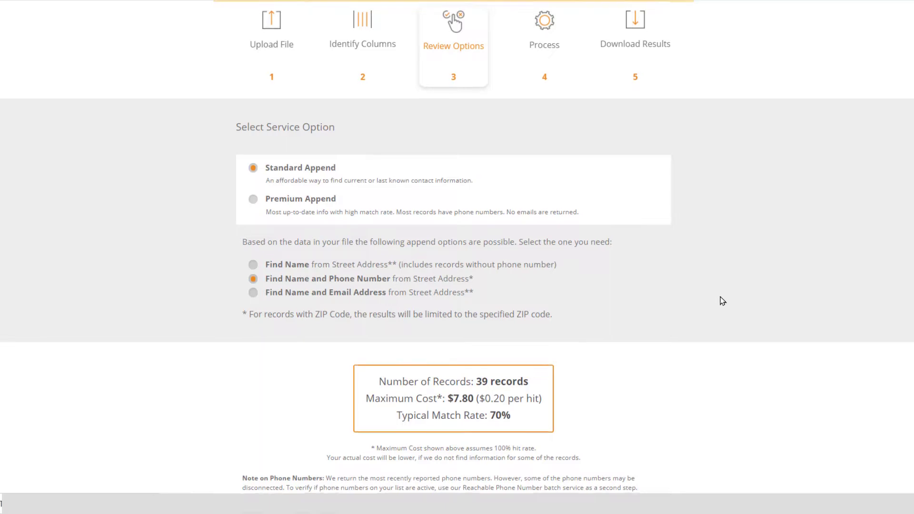
{"action": "scroll", "scroll_direction": "down", "scroll_amount": 3}
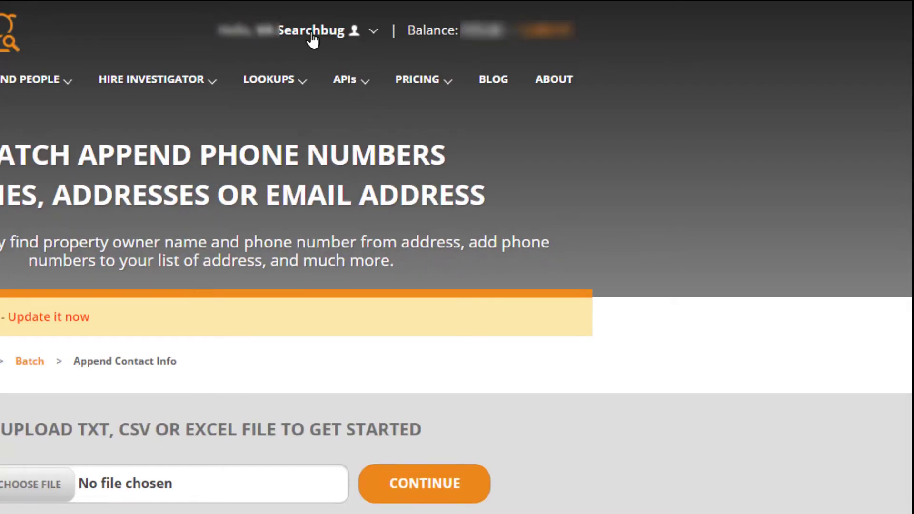
Download the newest batch's results CSV from the Batch Dashboard
{"action": "left_click", "coordinate": [313, 30]}
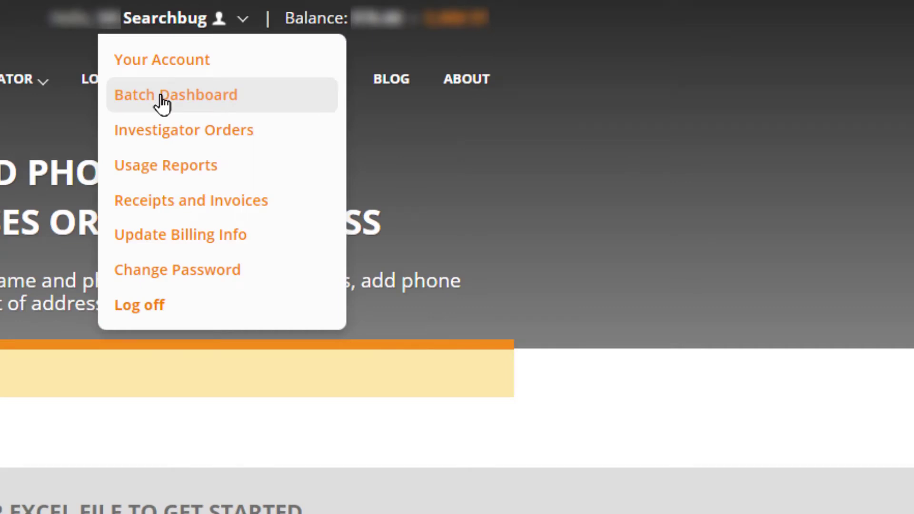
{"action": "left_click", "coordinate": [175, 94]}
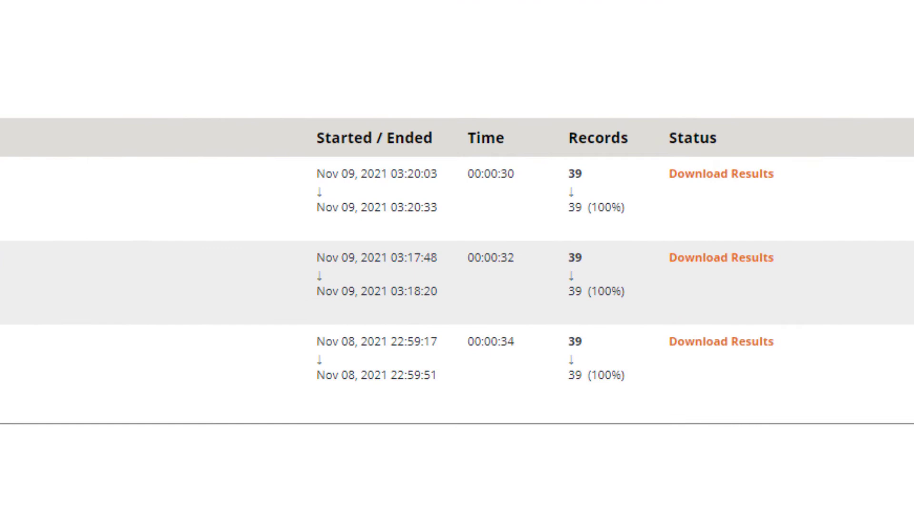
{"action": "mouse_move", "coordinate": [756, 212]}
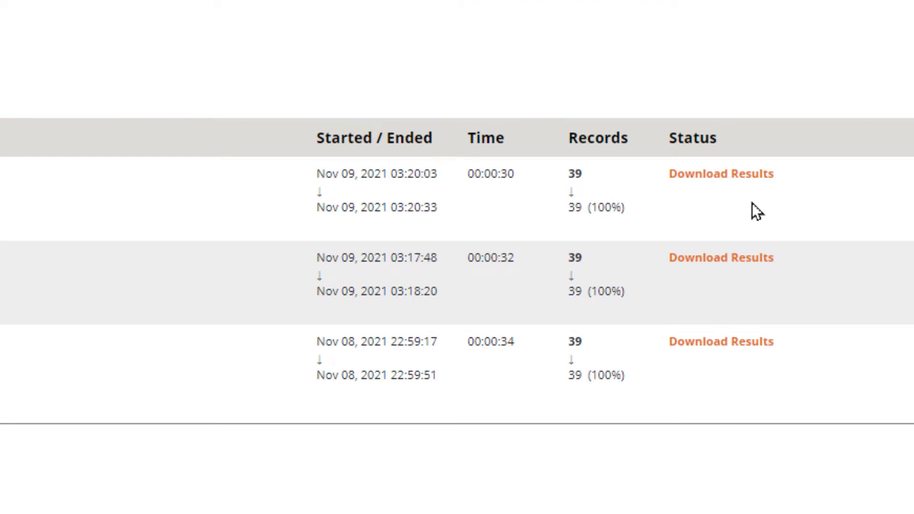
{"action": "mouse_move", "coordinate": [721, 174]}
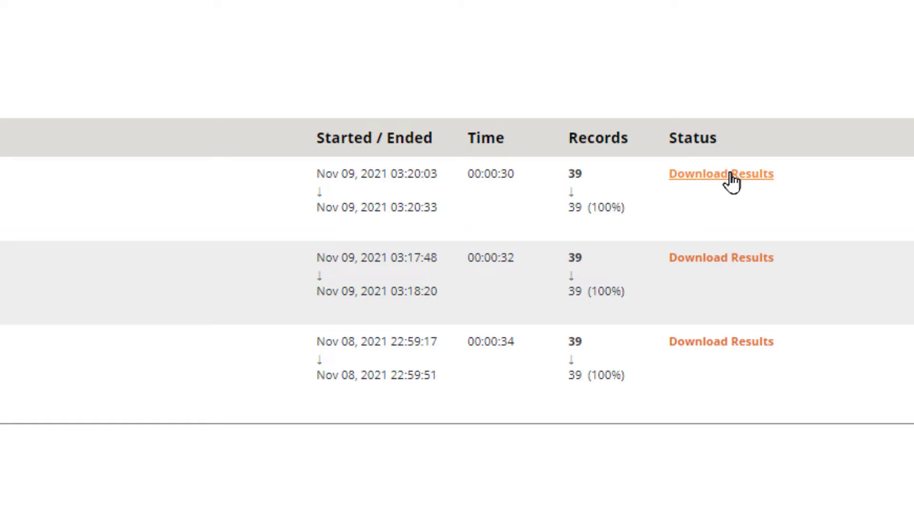
{"action": "mouse_move", "coordinate": [621, 209]}
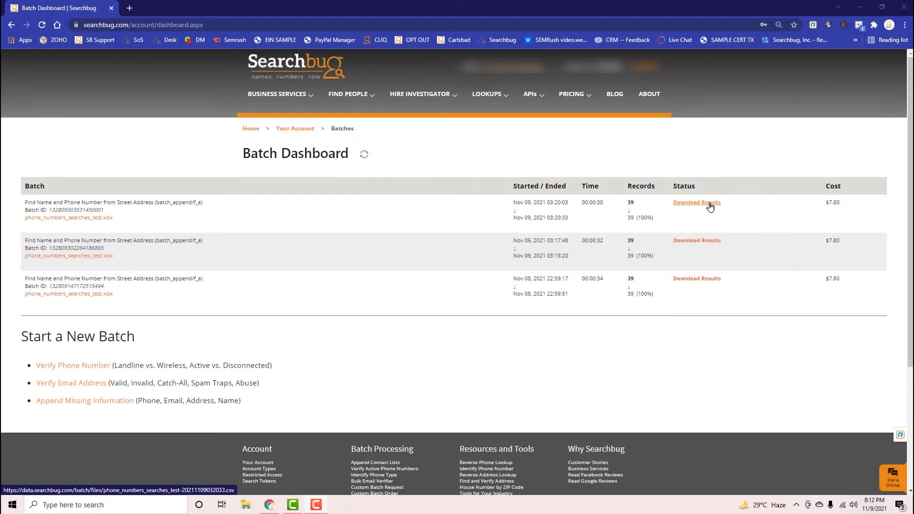
{"action": "left_click", "coordinate": [696, 202]}
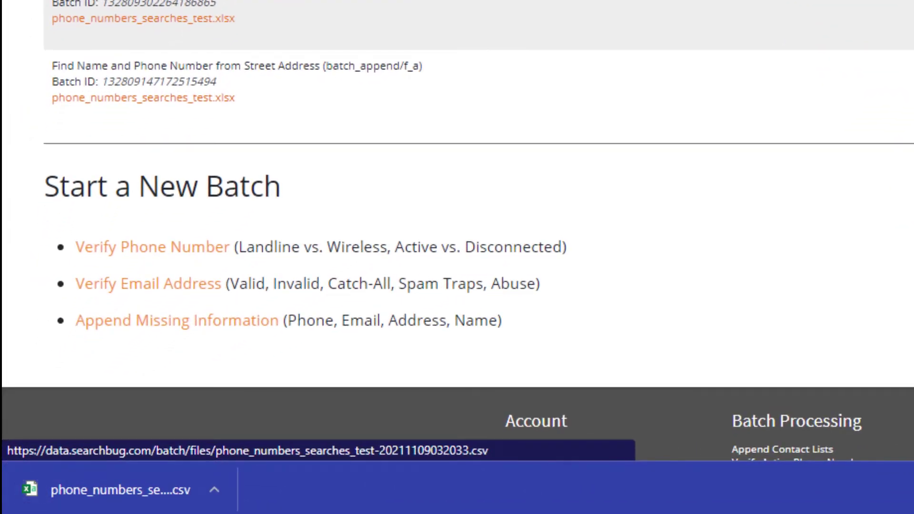
{"action": "scroll", "scroll_direction": "up", "scroll_amount": 3}
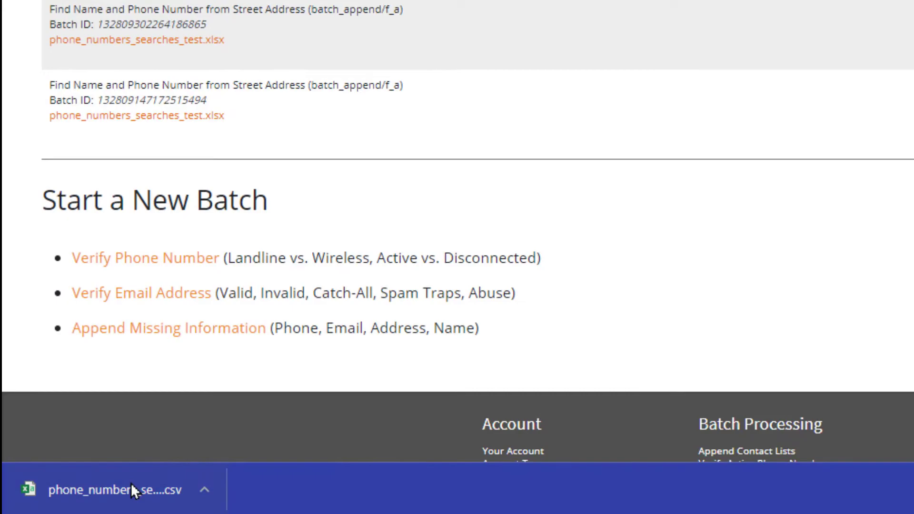
Open the results CSV in Excel and sort all rows by the Phone column, expanding the selection
{"action": "left_click", "coordinate": [113, 489]}
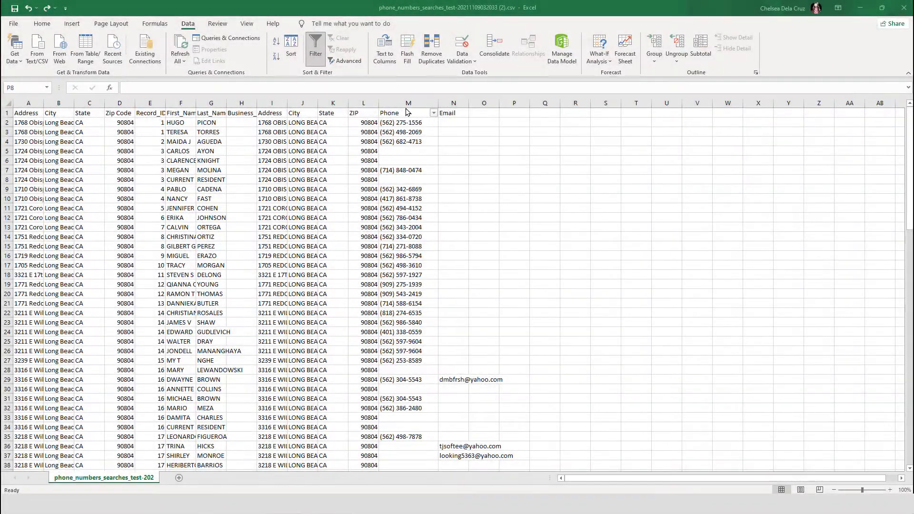
{"action": "left_click", "coordinate": [434, 113]}
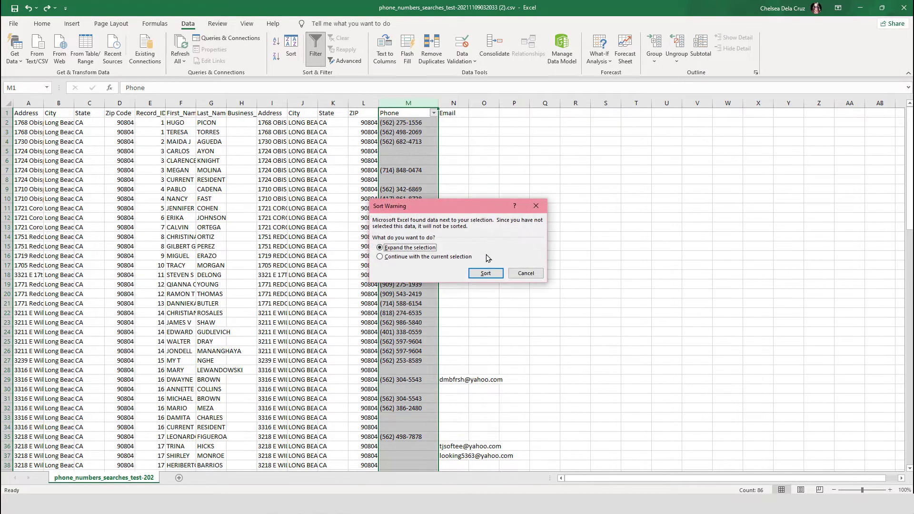
{"action": "left_click", "coordinate": [485, 273]}
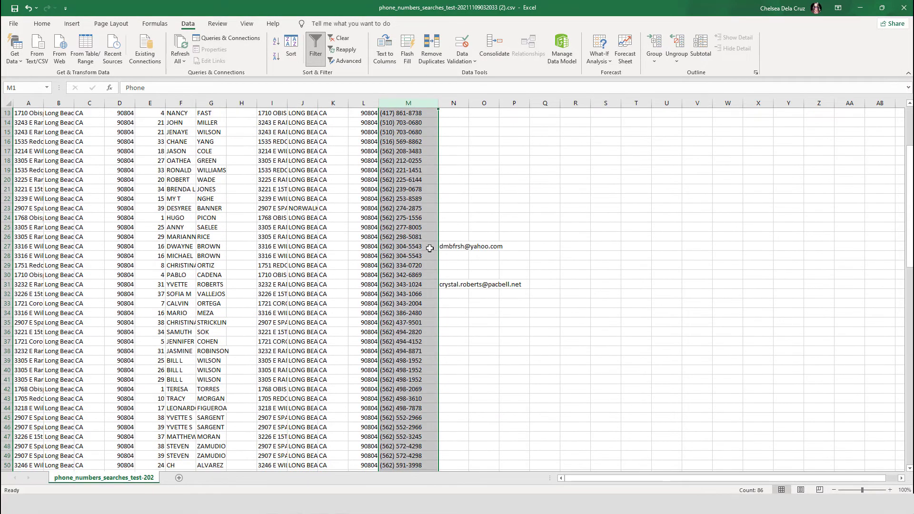
{"action": "scroll", "scroll_direction": "down", "scroll_amount": 3}
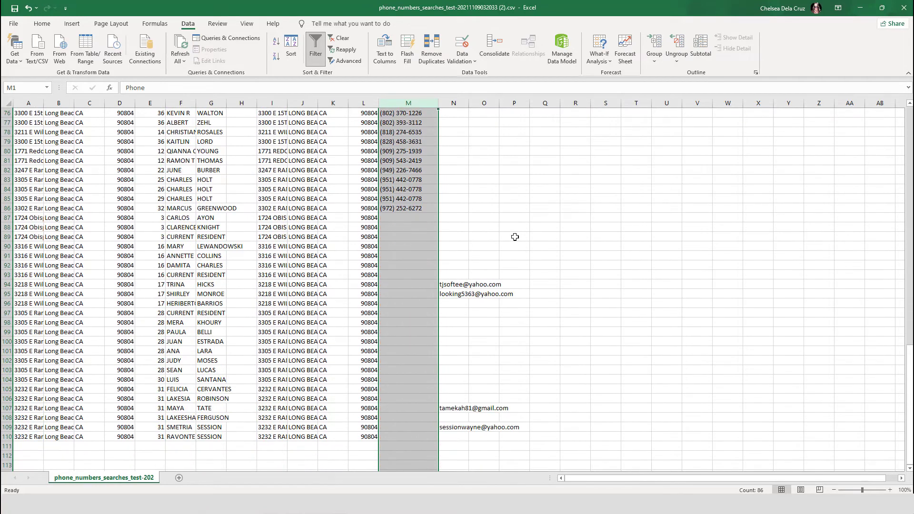
{"action": "left_click", "coordinate": [513, 237]}
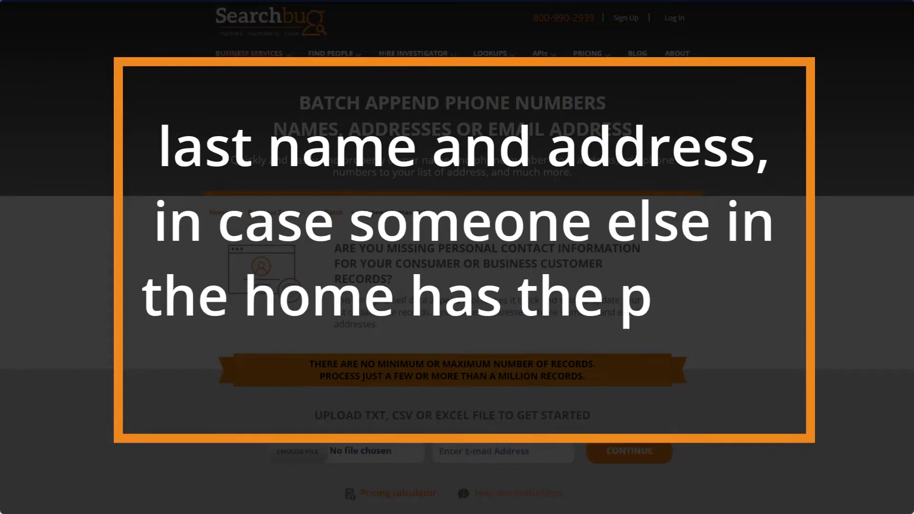
Return to the Searchbug home page via the logo
{"action": "left_click", "coordinate": [572, 95]}
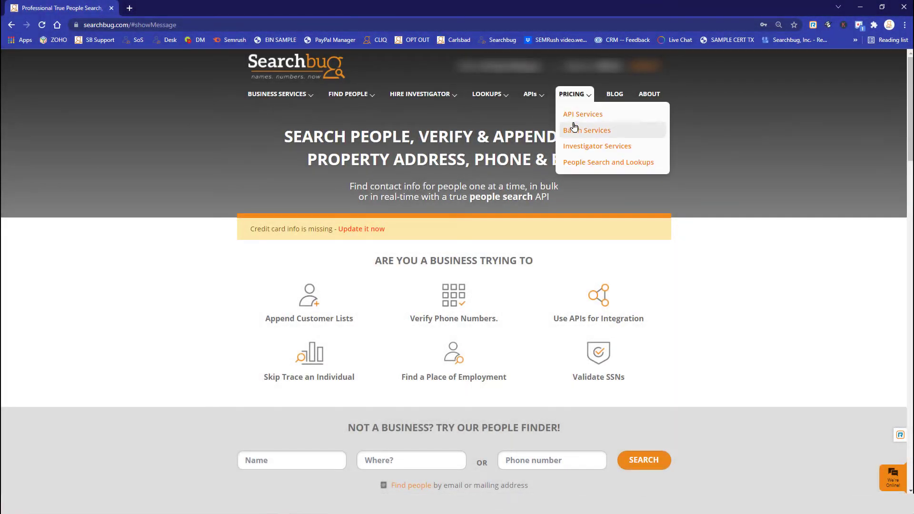
Upload New_Search.csv to batch append, label the duplicate address columns as Other, and continue
{"action": "left_click", "coordinate": [585, 131]}
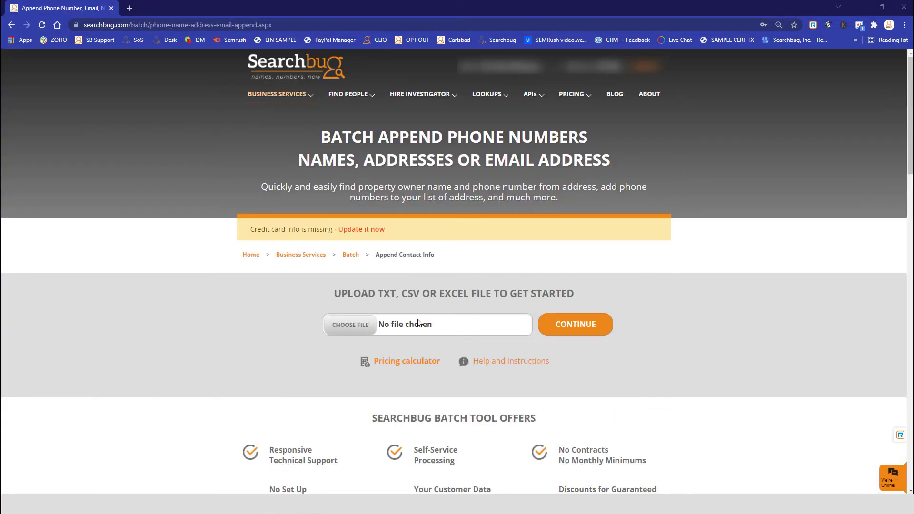
{"action": "left_click", "coordinate": [350, 325]}
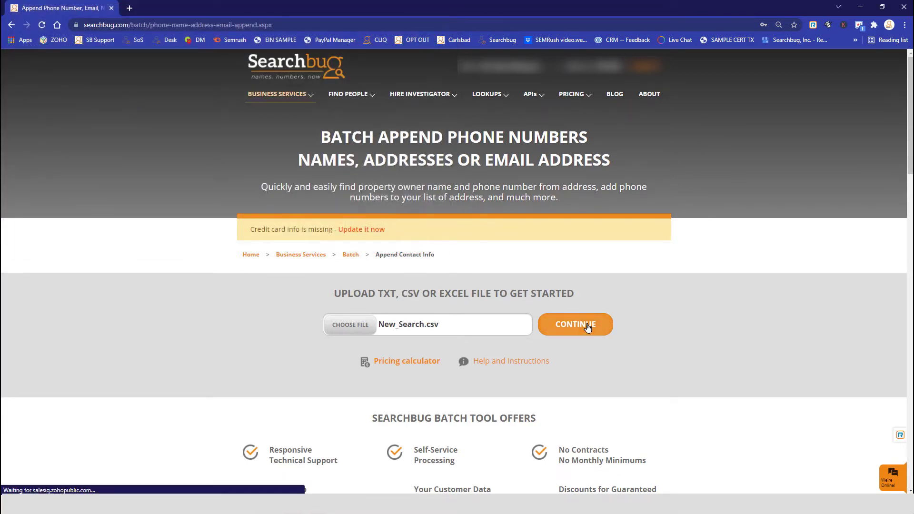
{"action": "left_click", "coordinate": [576, 324]}
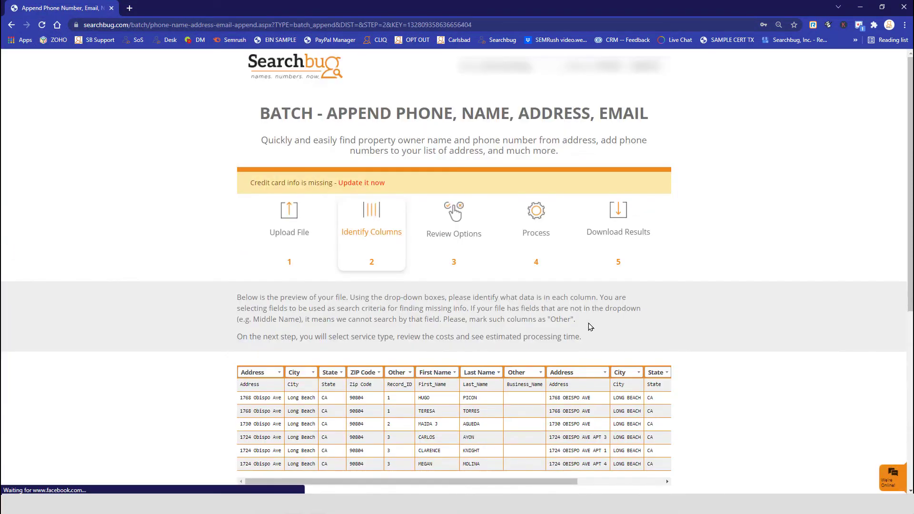
{"action": "scroll", "scroll_direction": "down", "scroll_amount": 3}
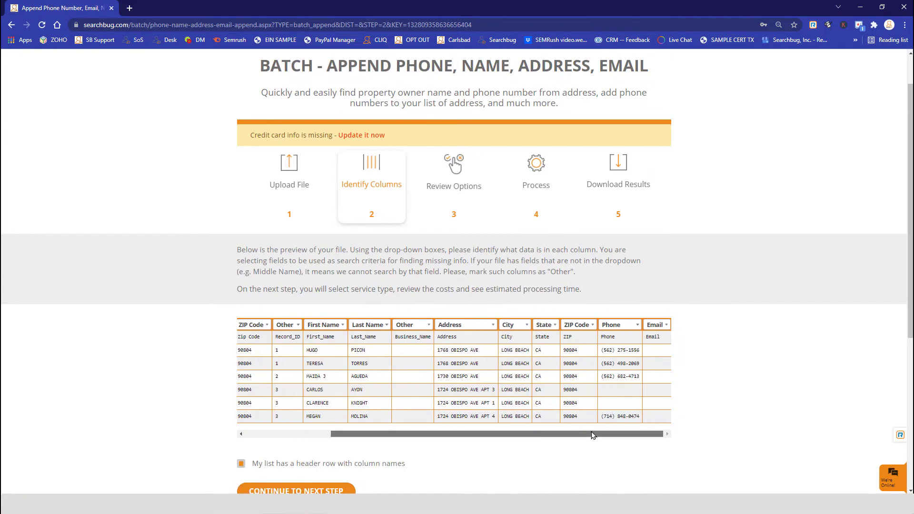
{"action": "left_click", "coordinate": [545, 325]}
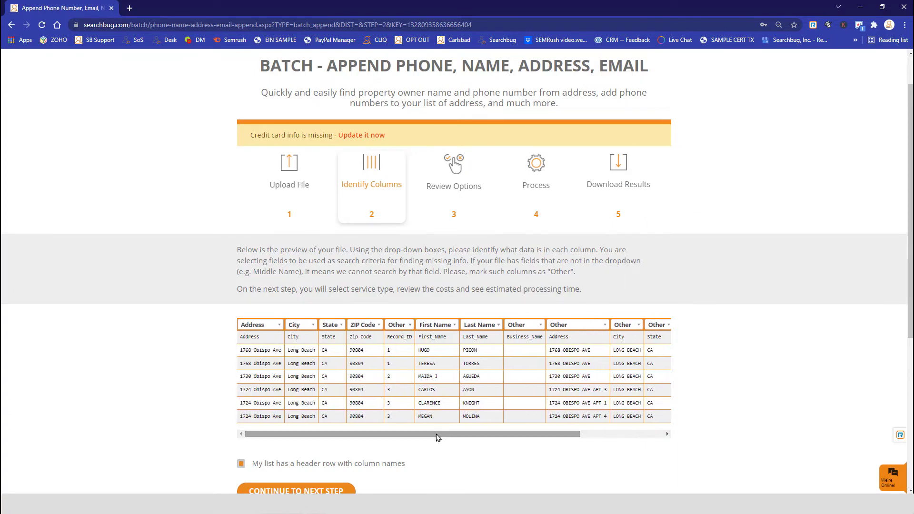
{"action": "left_click", "coordinate": [295, 490]}
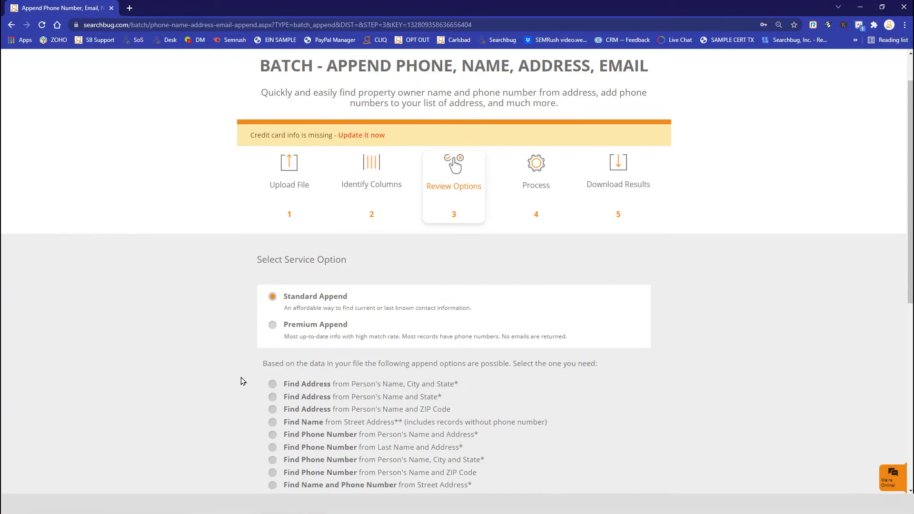
Submit the append option and go to the Batch Dashboard for the results
{"action": "scroll", "scroll_direction": "down", "scroll_amount": 3}
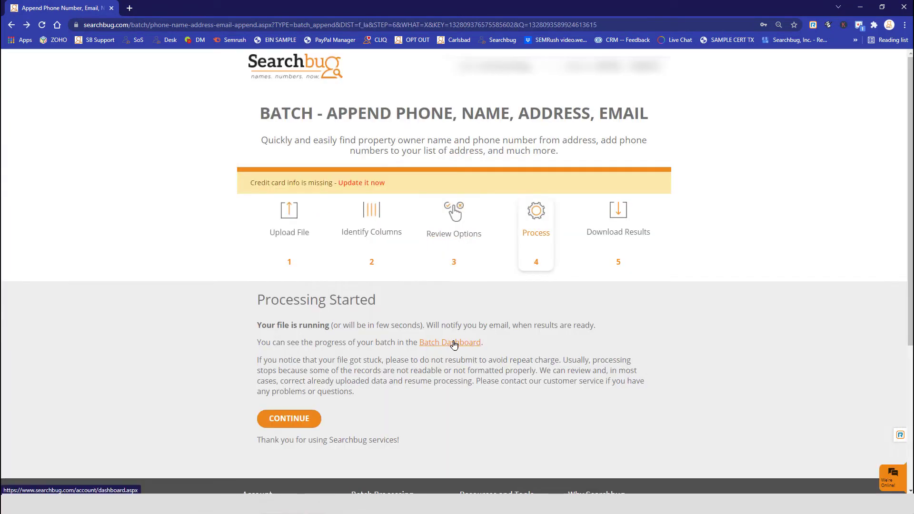
{"action": "left_click", "coordinate": [449, 341]}
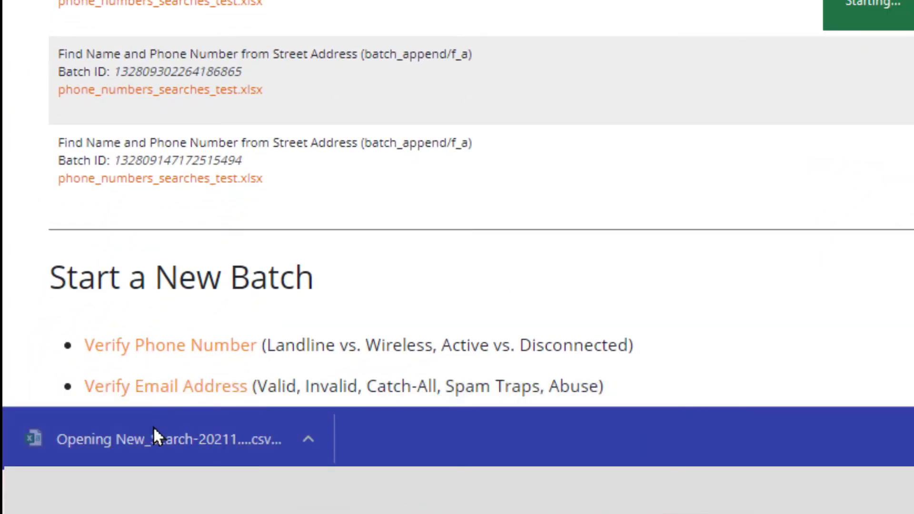
Copy the rows without phone numbers to a new sheet and save it as CSV 'New Search PART 3'
{"action": "left_click", "coordinate": [169, 439]}
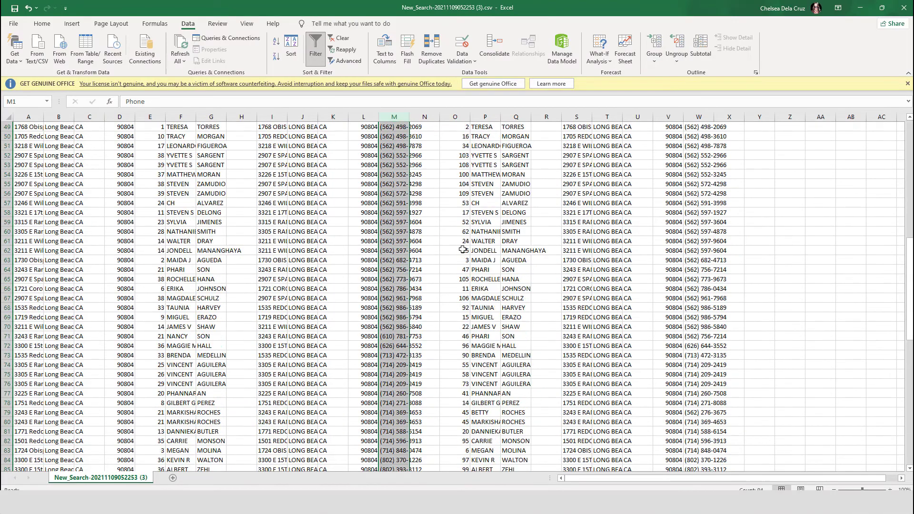
{"action": "left_click", "coordinate": [485, 384]}
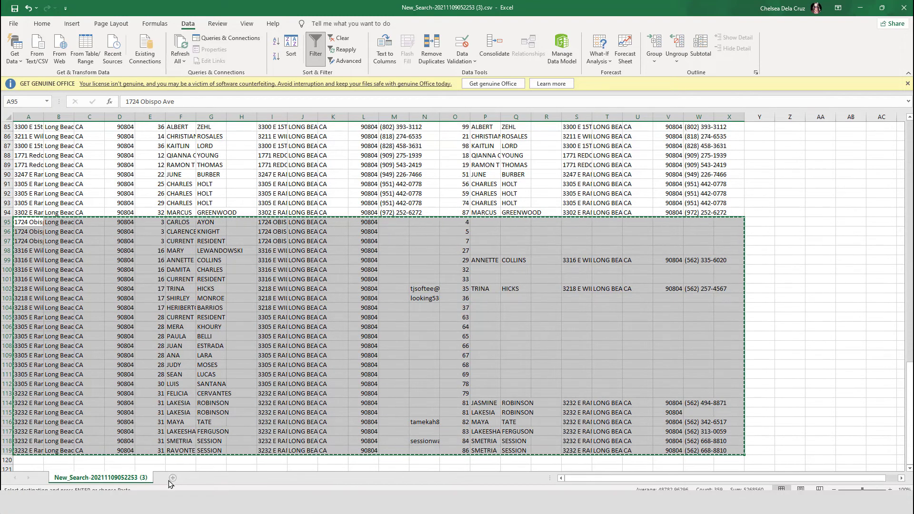
{"action": "left_click", "coordinate": [173, 478]}
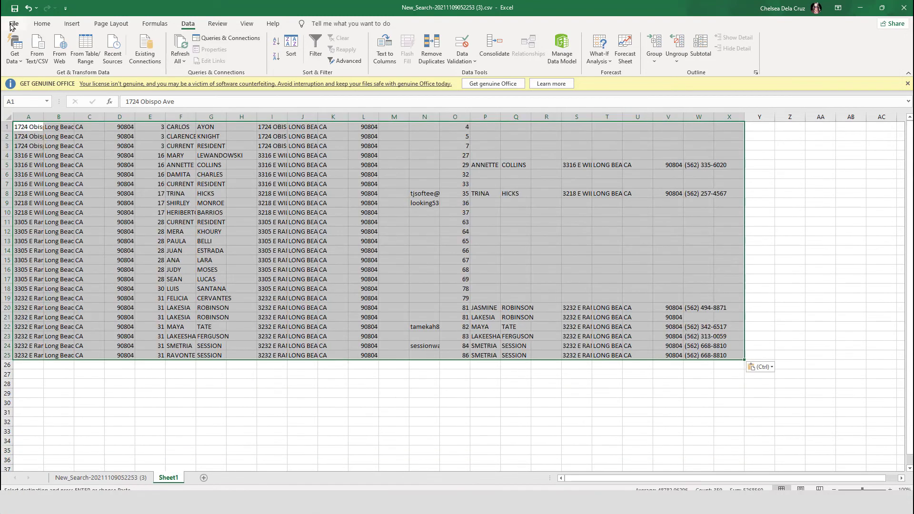
{"action": "left_click", "coordinate": [13, 23]}
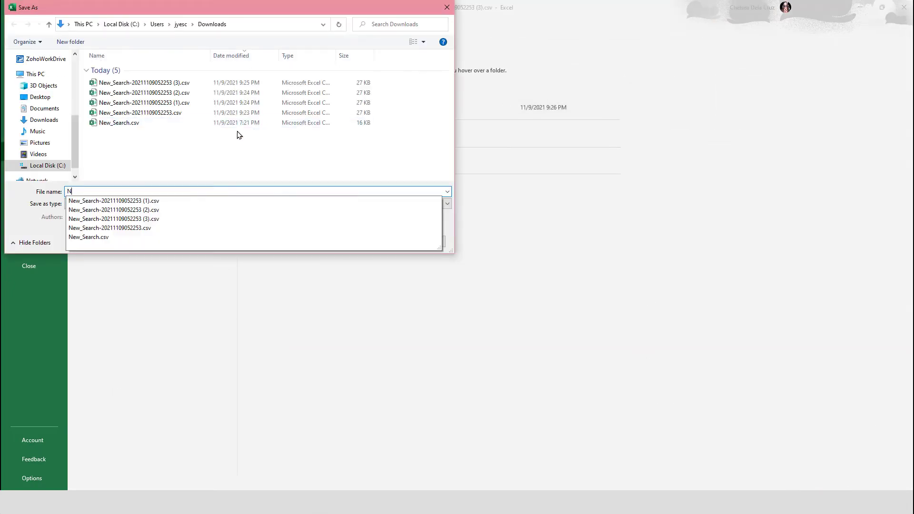
{"action": "type", "text": "New Search PART 3"}
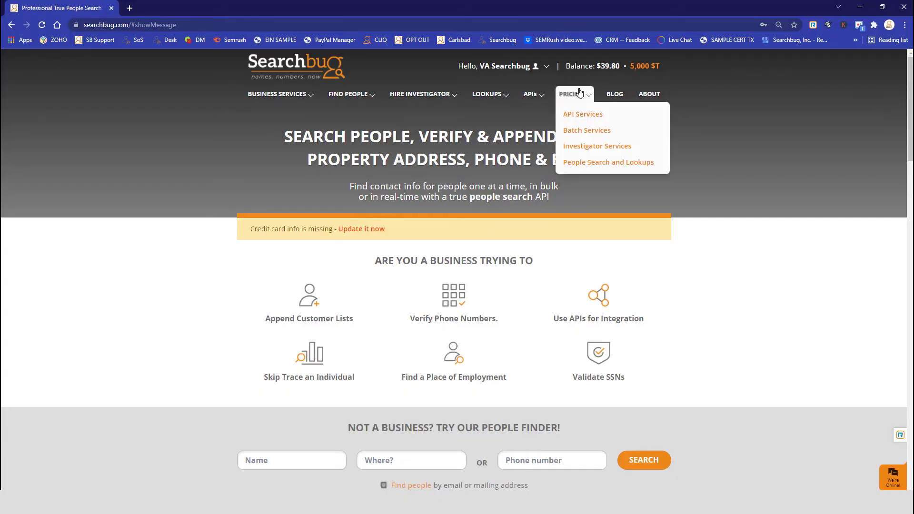
Return to Searchbug's batch append page for the next upload
{"action": "left_click", "coordinate": [586, 130]}
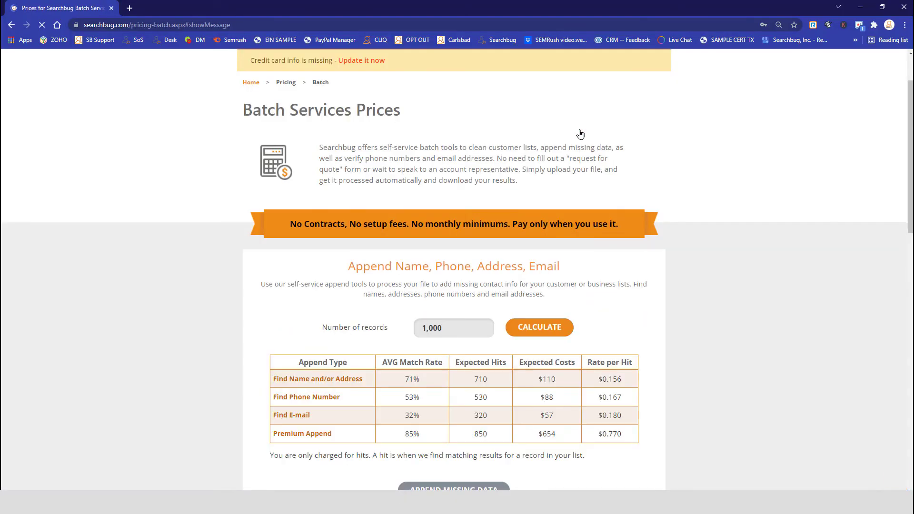
{"action": "scroll", "scroll_direction": "down", "scroll_amount": 3}
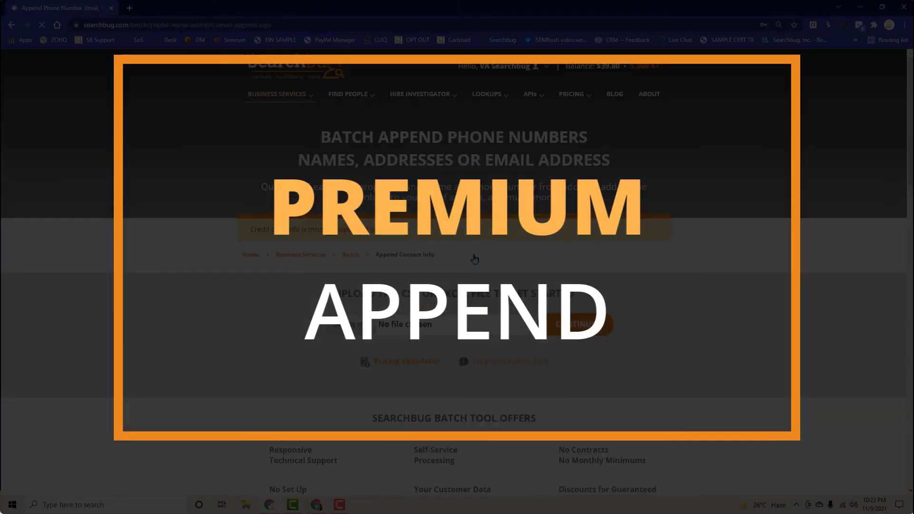
Upload New Search PART 3.csv and relabel the repeated column as Other
{"action": "left_click", "coordinate": [404, 325]}
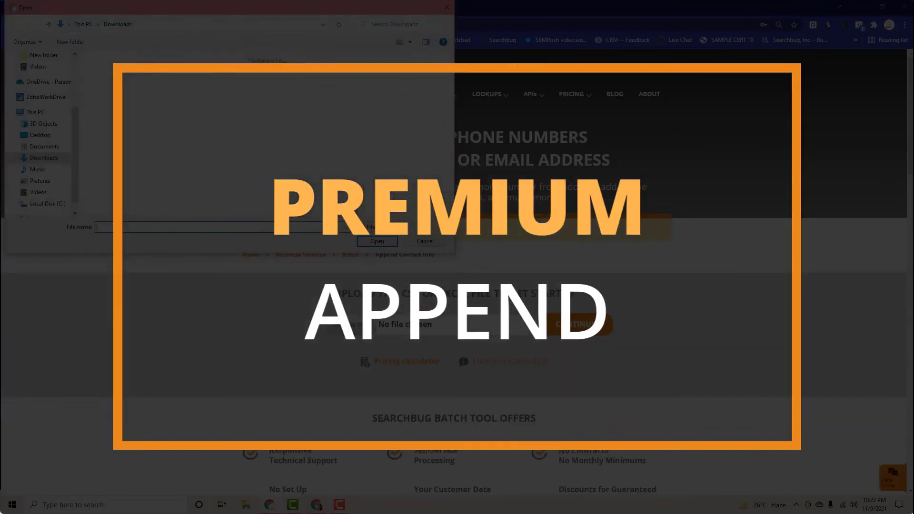
{"action": "left_click", "coordinate": [377, 241]}
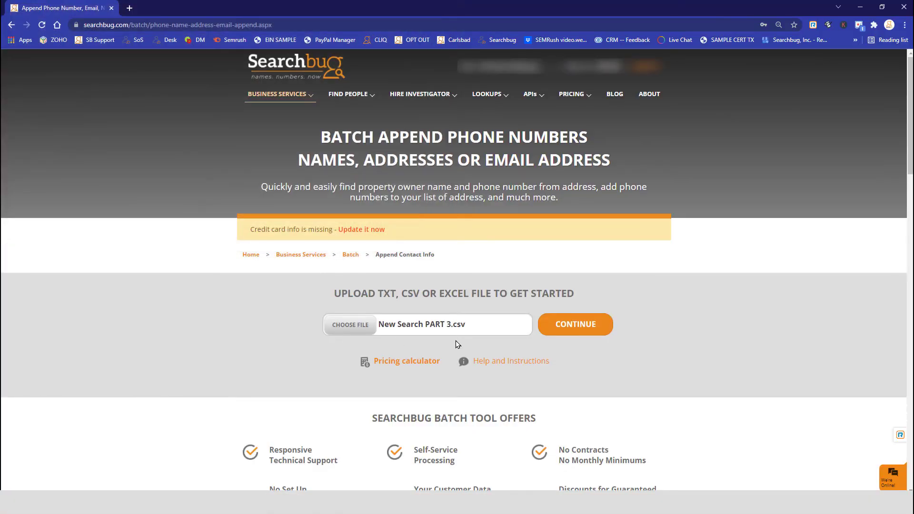
{"action": "left_click", "coordinate": [575, 324]}
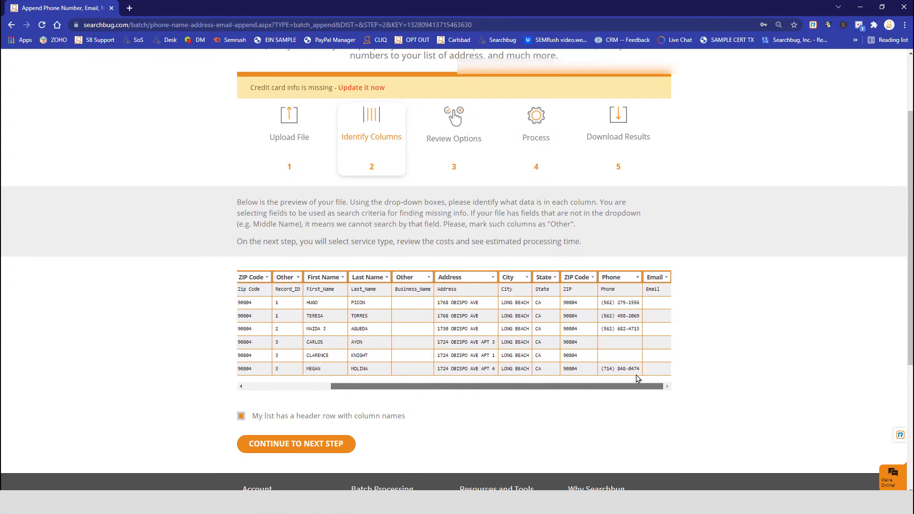
{"action": "left_click", "coordinate": [655, 277]}
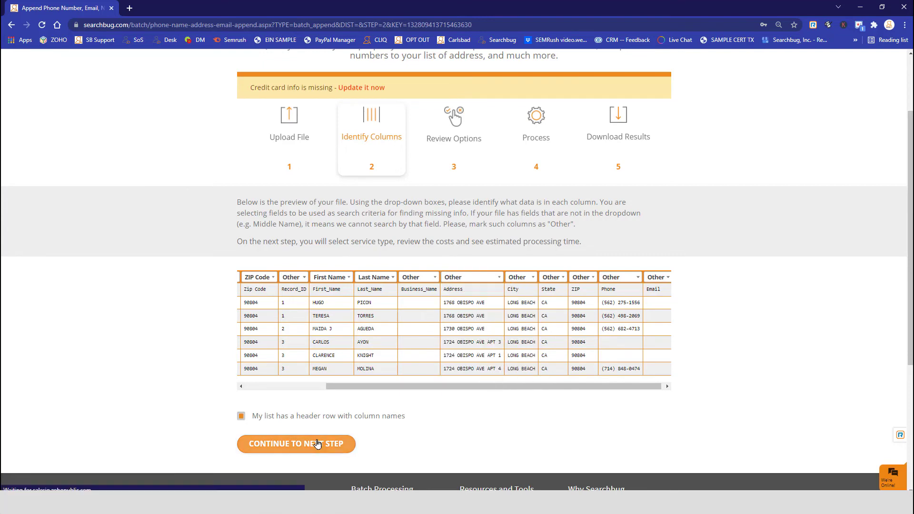
Select the Premium Append service, then start entering a web address in a new tab
{"action": "left_click", "coordinate": [296, 444]}
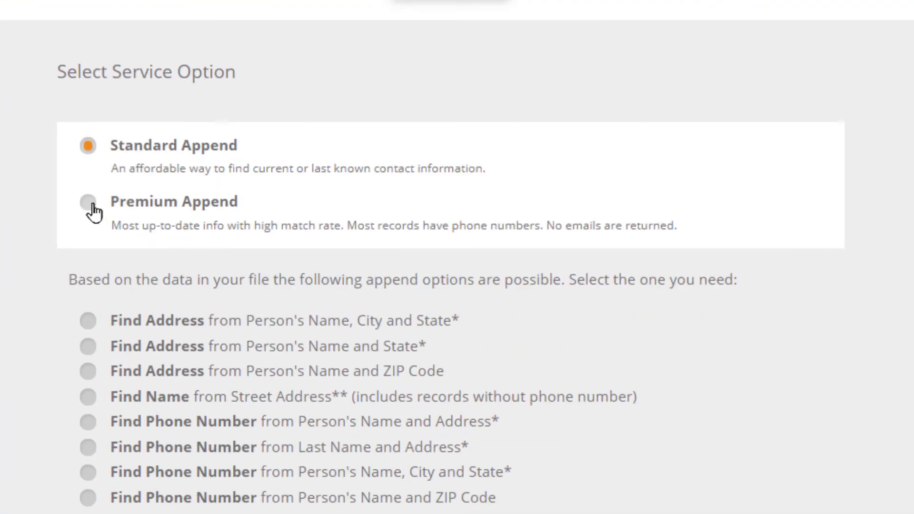
{"action": "left_click", "coordinate": [87, 202]}
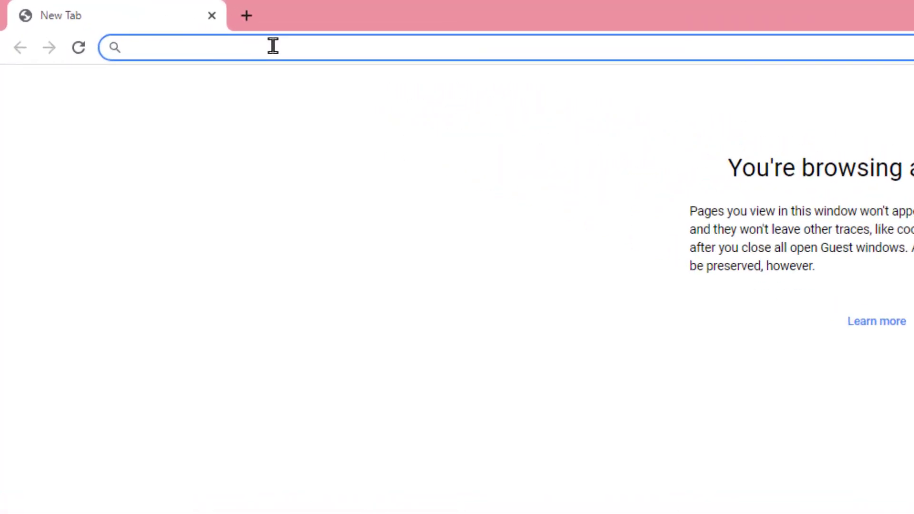
{"action": "type", "text": "https://www."}
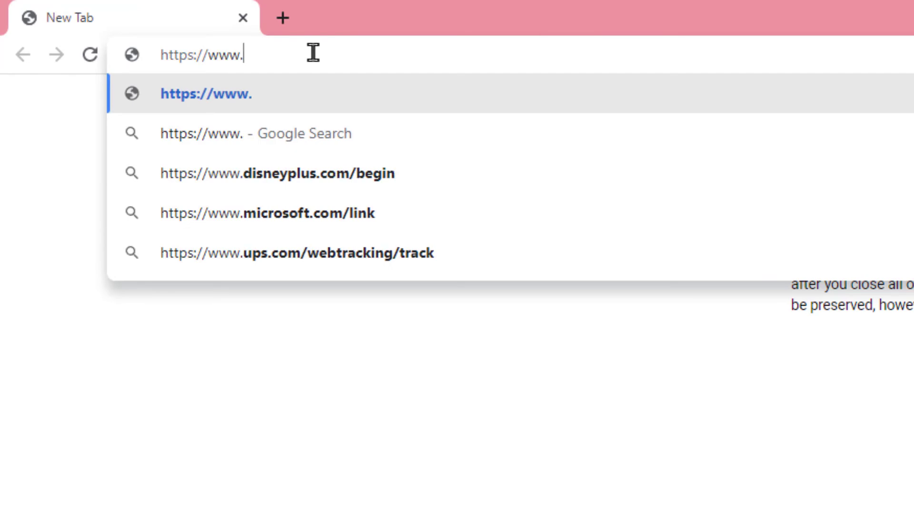